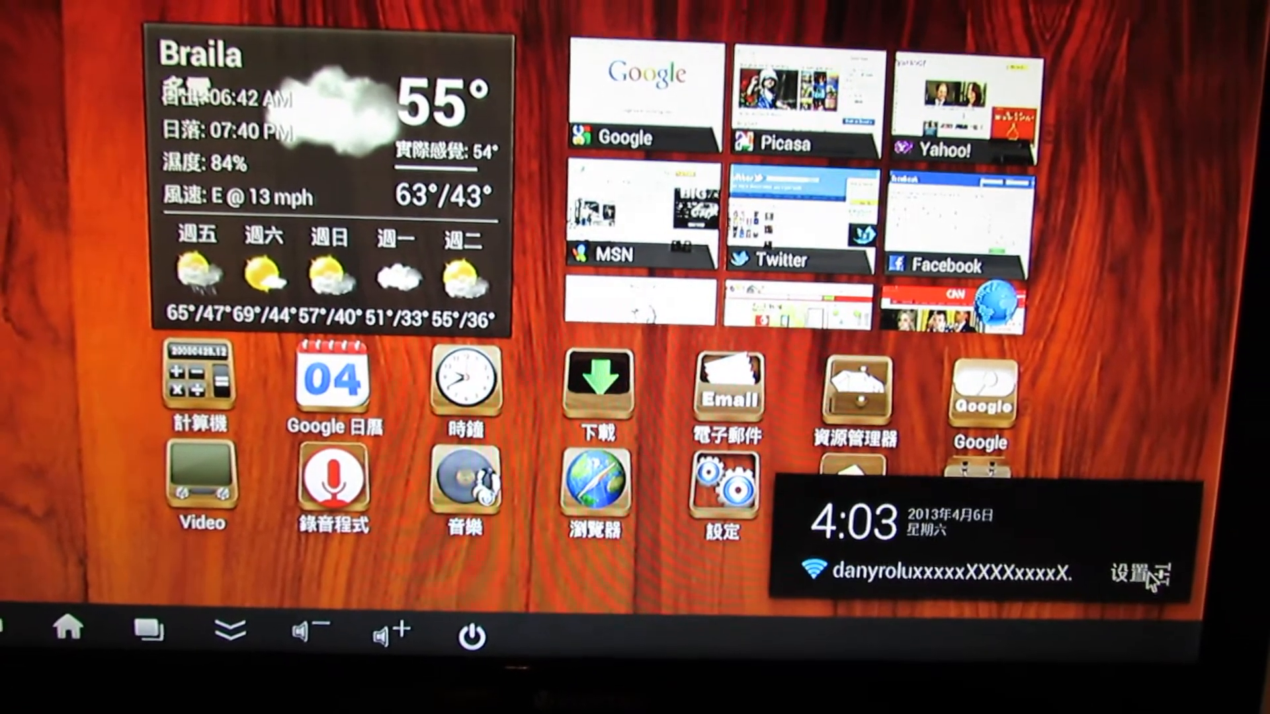
- Choose English (United States) as the system language via Language & input > Language
{"action": "left_click", "coordinate": [1138, 575]}
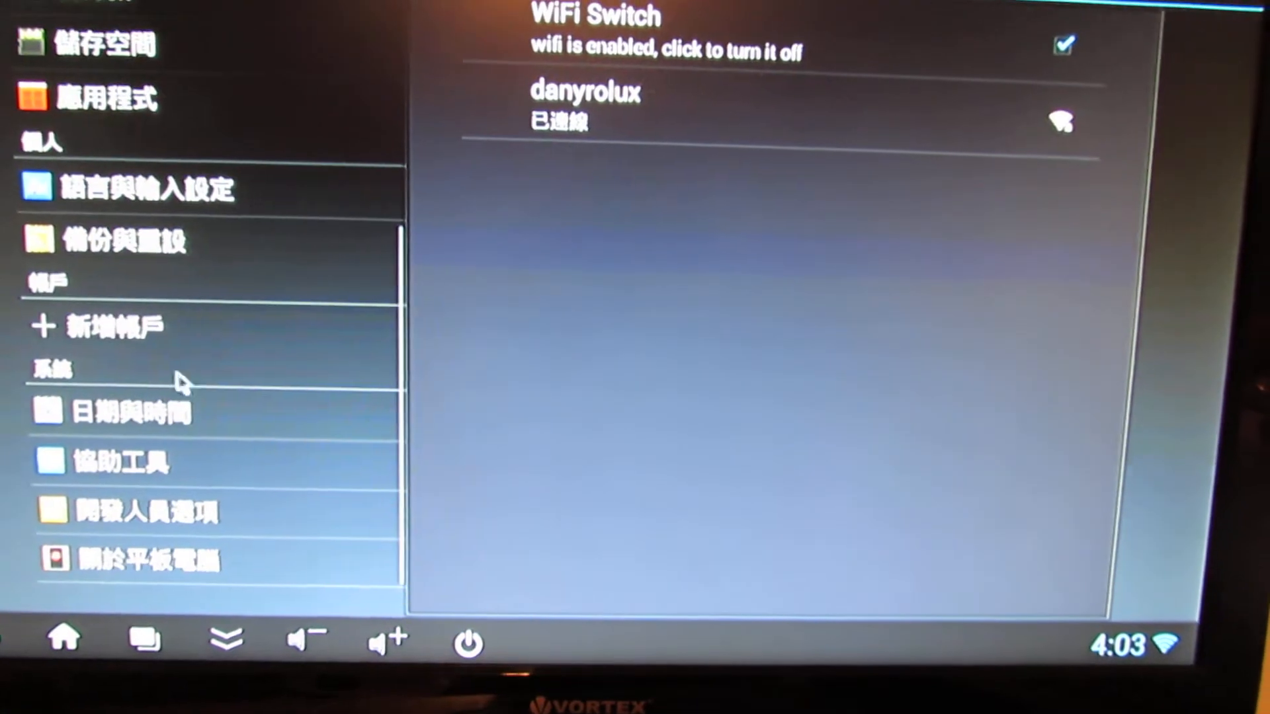
{"action": "left_click", "coordinate": [146, 189]}
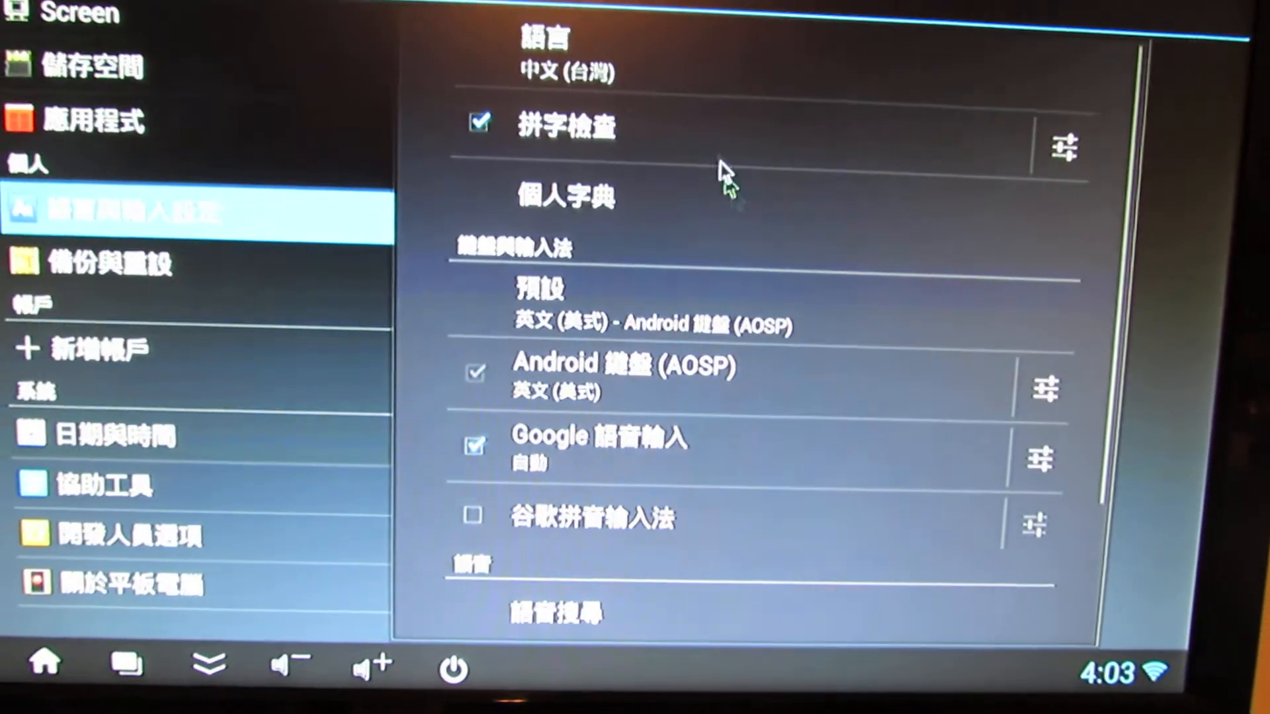
{"action": "left_click", "coordinate": [546, 52]}
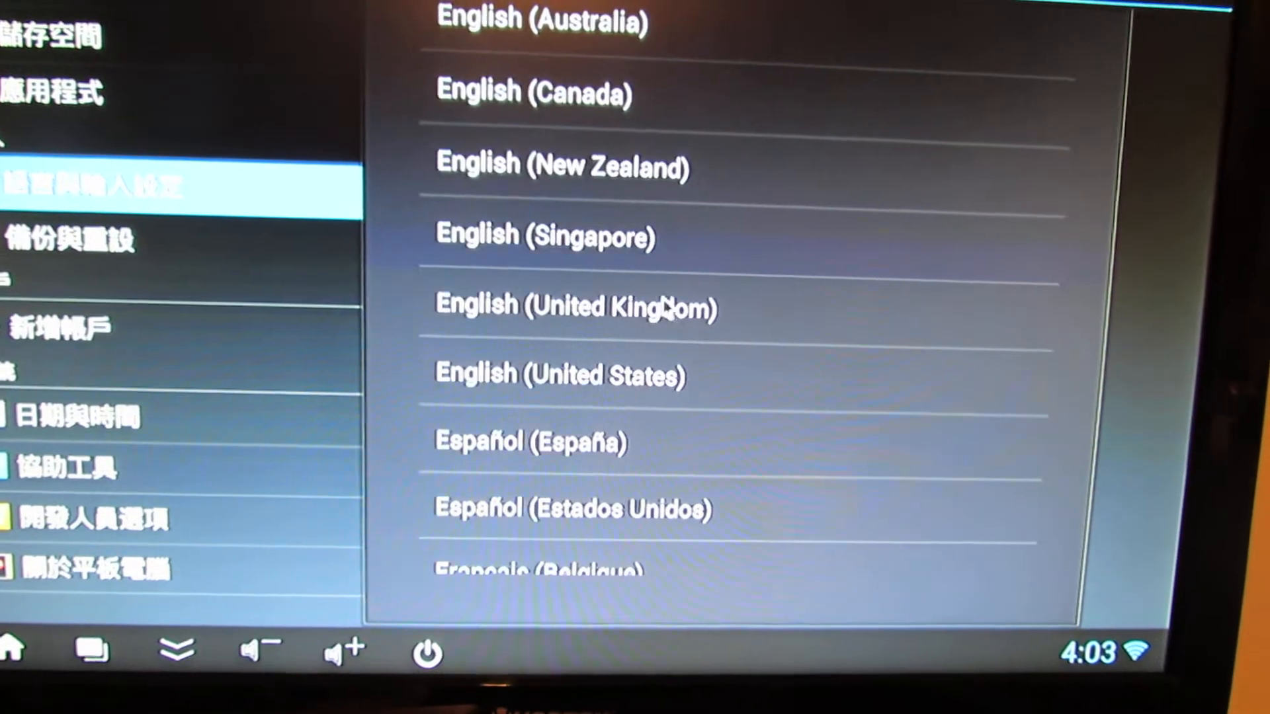
{"action": "left_click", "coordinate": [559, 374]}
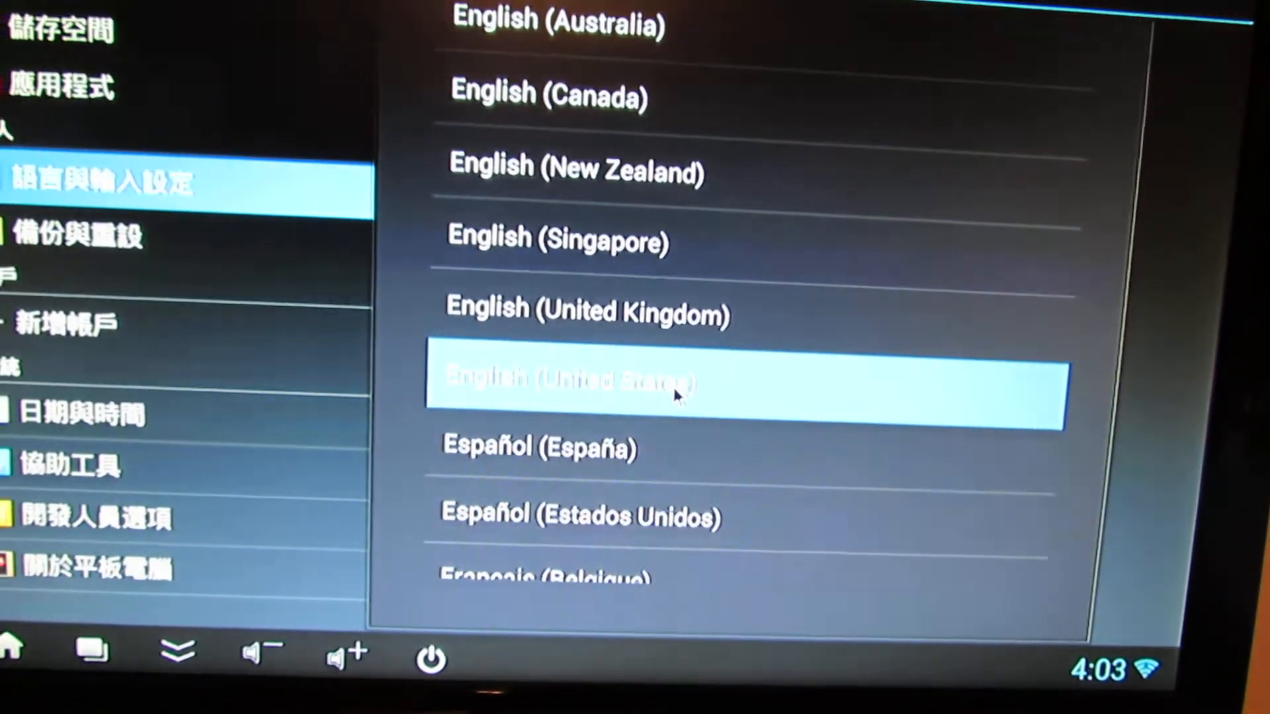
{"action": "left_click", "coordinate": [567, 381]}
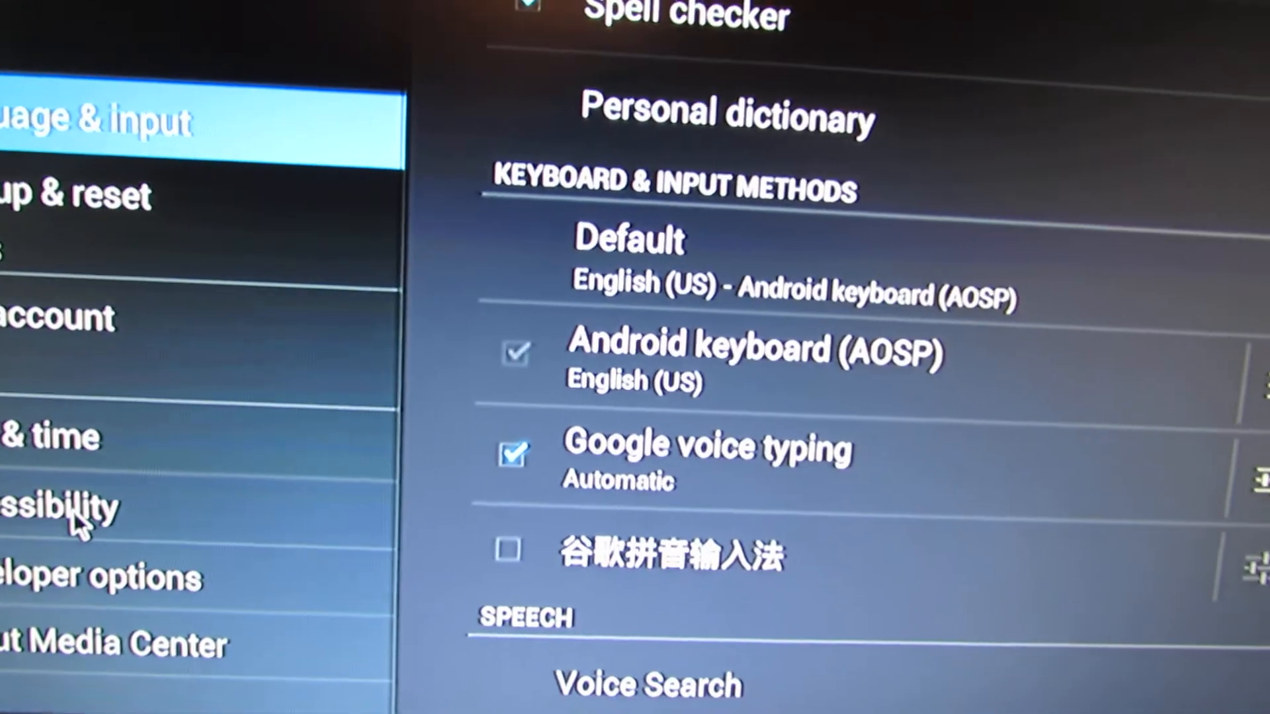
- View About Media Center: model FX5, Android 4.1.1, kernel version and build number
{"action": "left_click", "coordinate": [57, 506]}
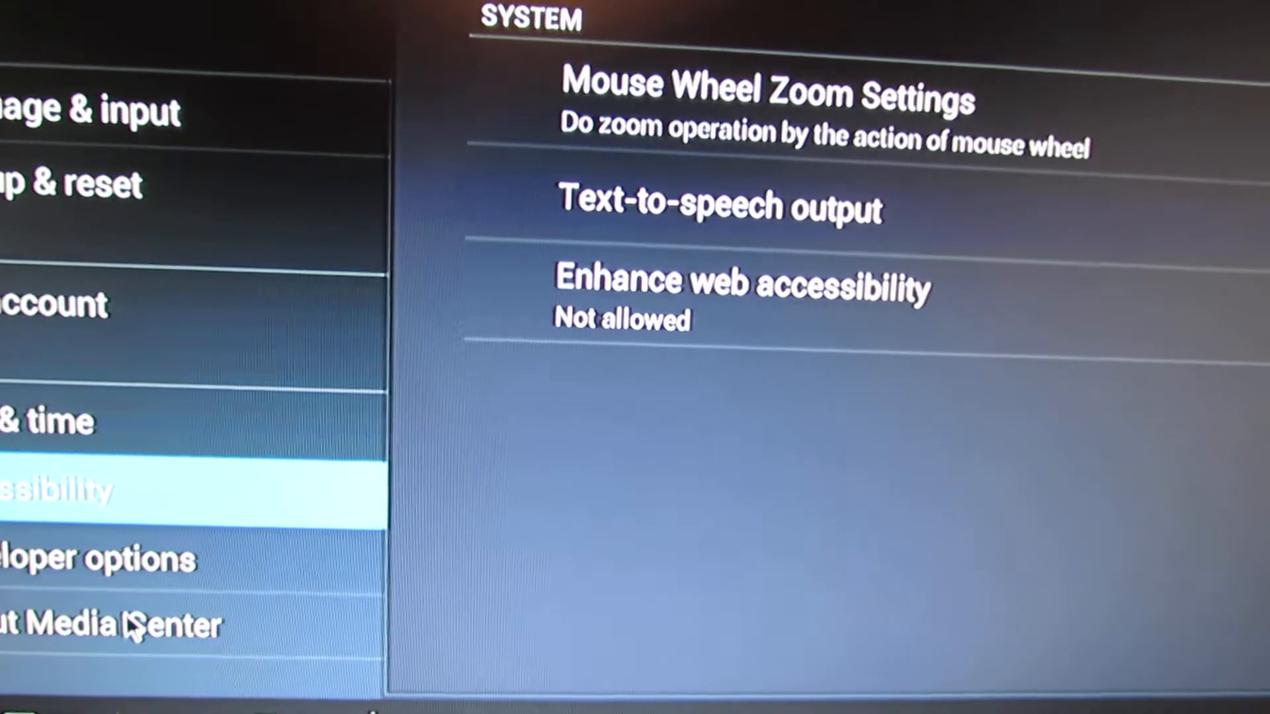
{"action": "left_click", "coordinate": [114, 623]}
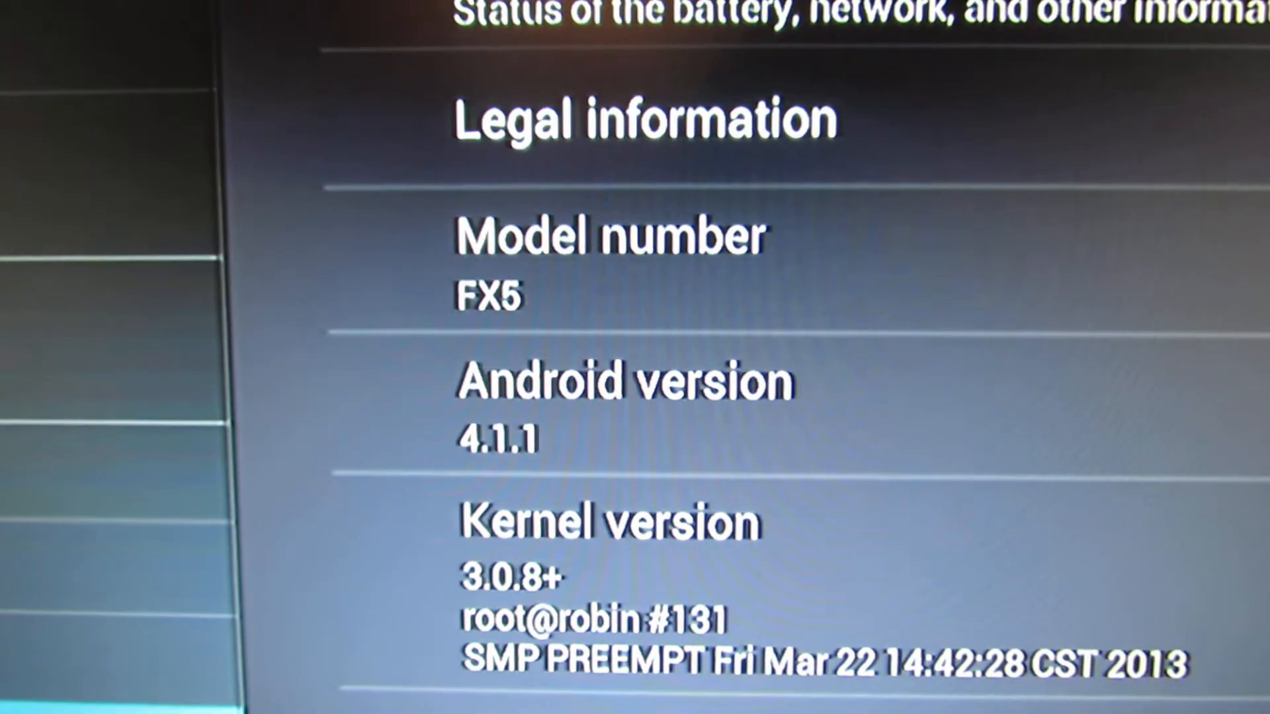
{"action": "scroll", "scroll_direction": "down", "scroll_amount": 3}
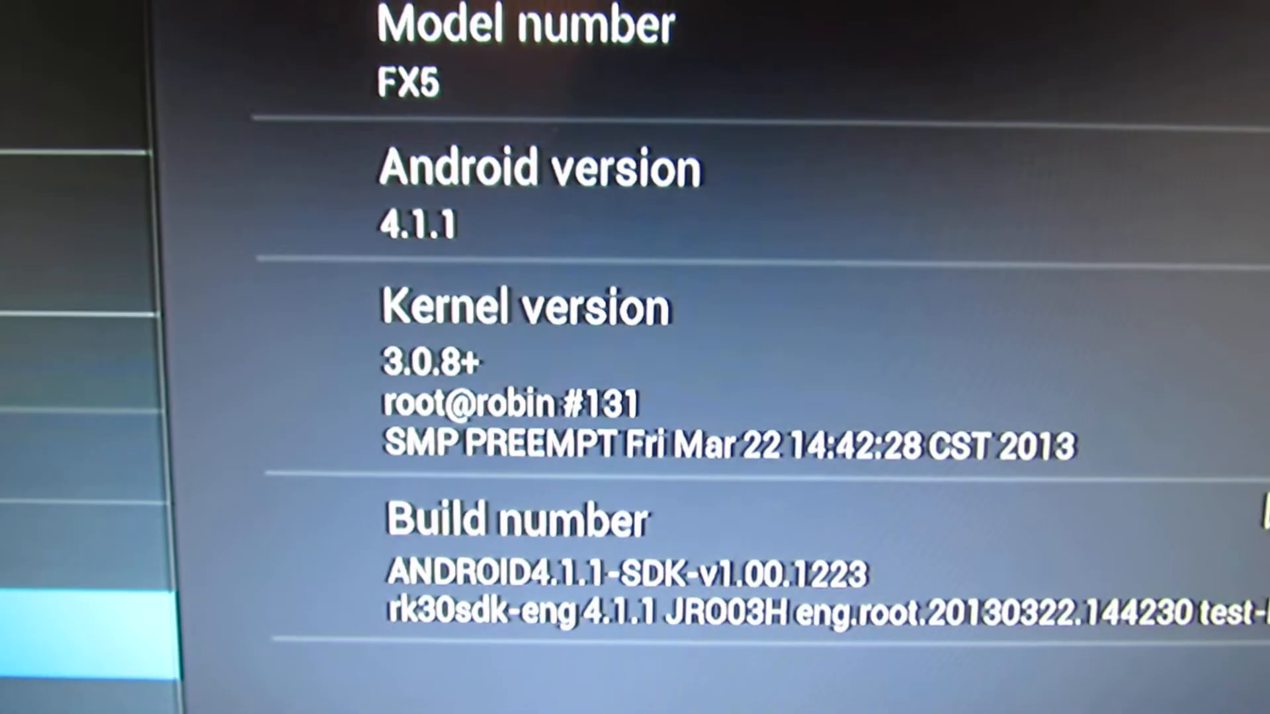
{"action": "scroll", "scroll_direction": "down", "scroll_amount": 3}
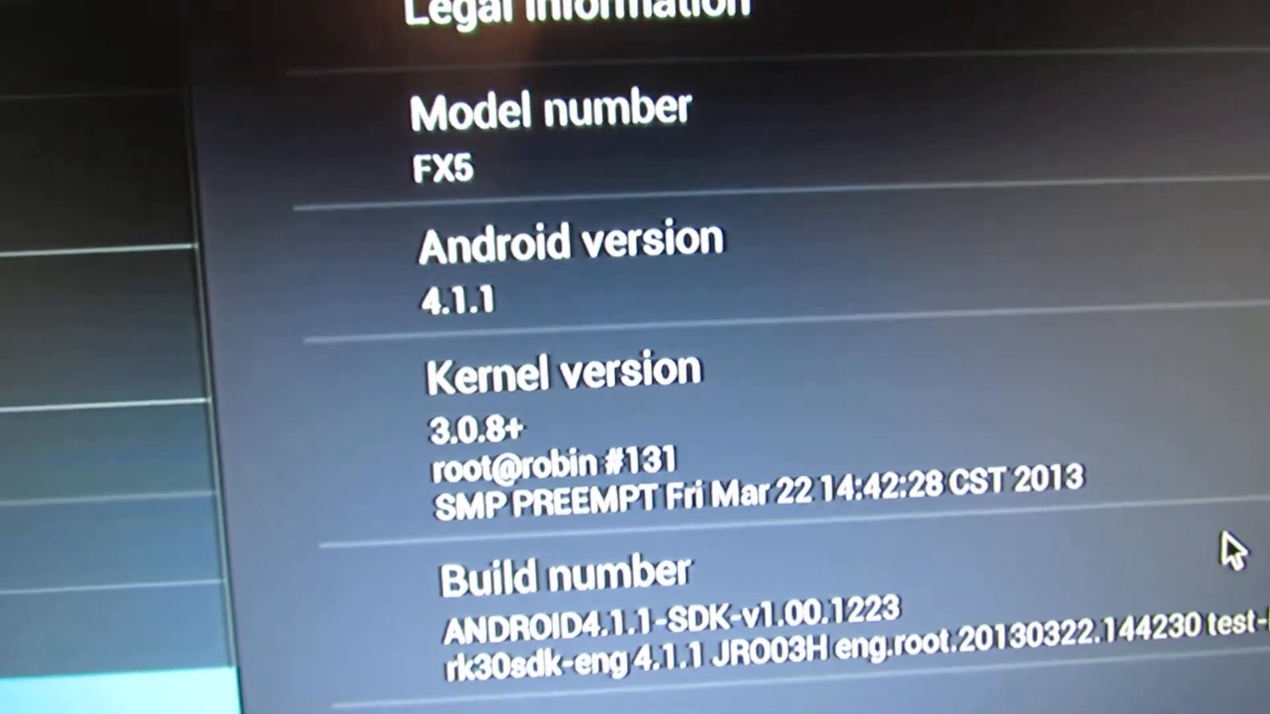
{"action": "scroll", "scroll_direction": "down", "scroll_amount": 3}
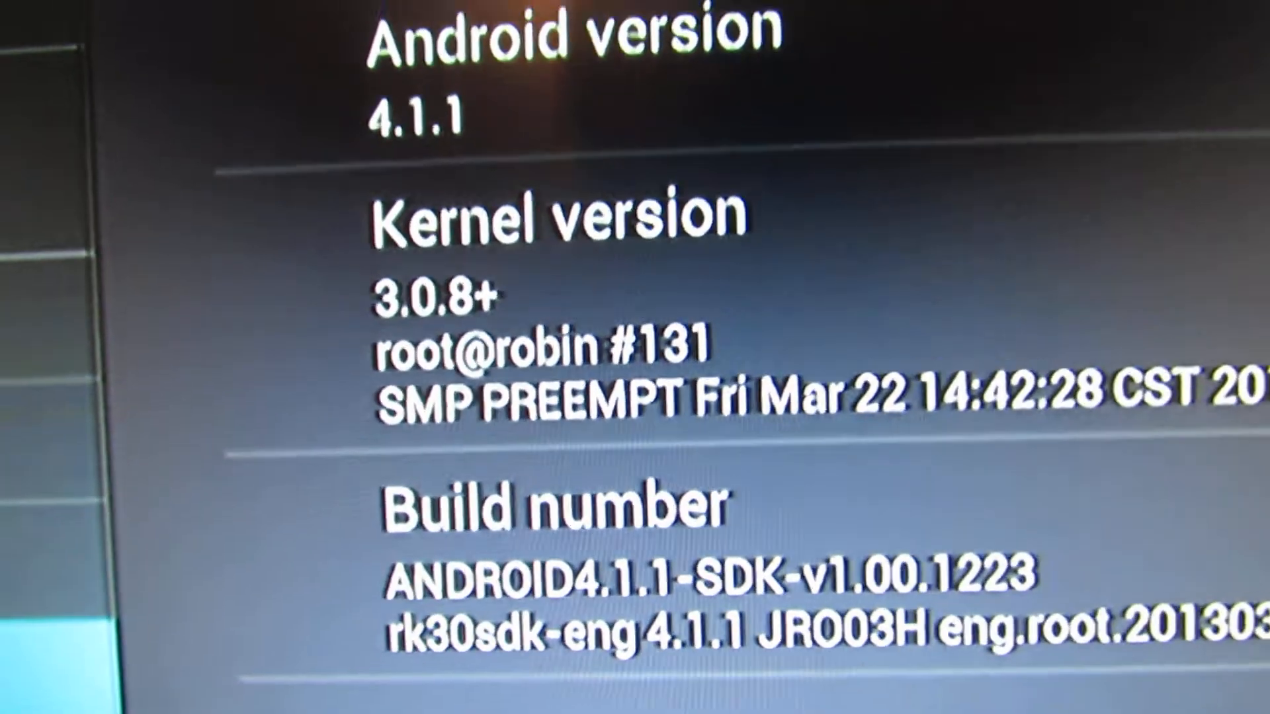
{"action": "scroll", "scroll_direction": "down", "scroll_amount": 3}
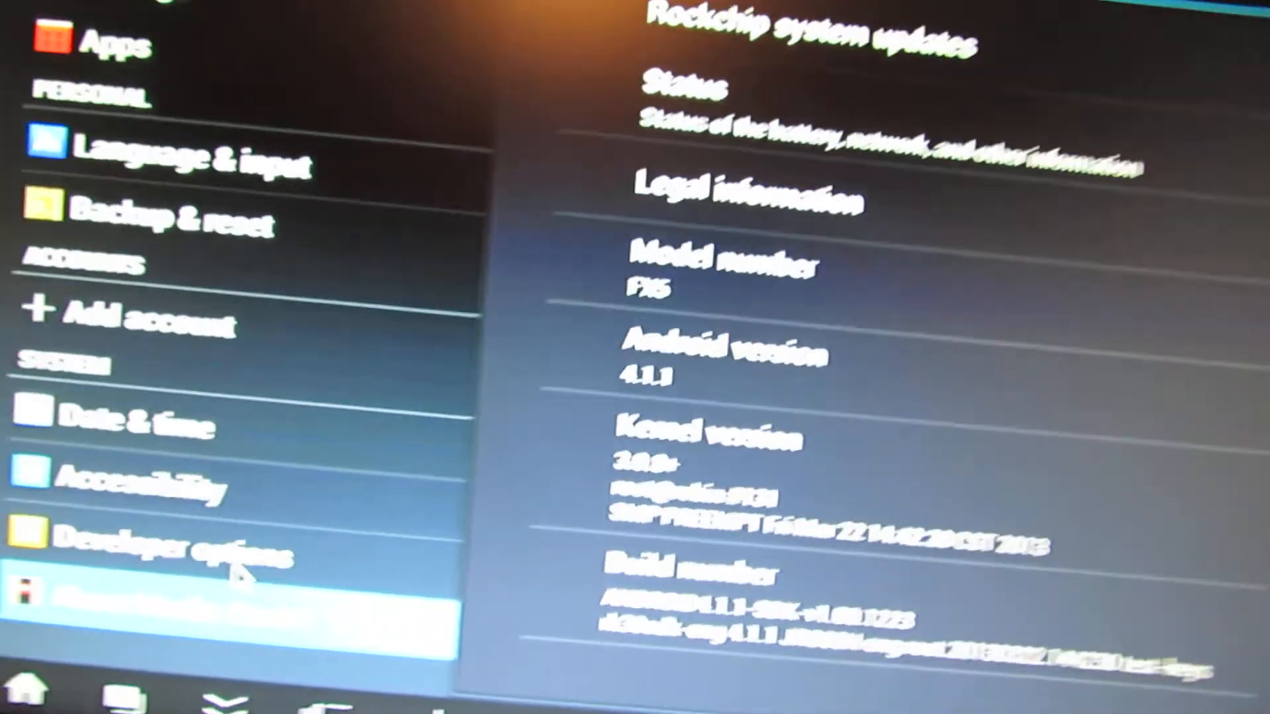
{"action": "left_click", "coordinate": [244, 558]}
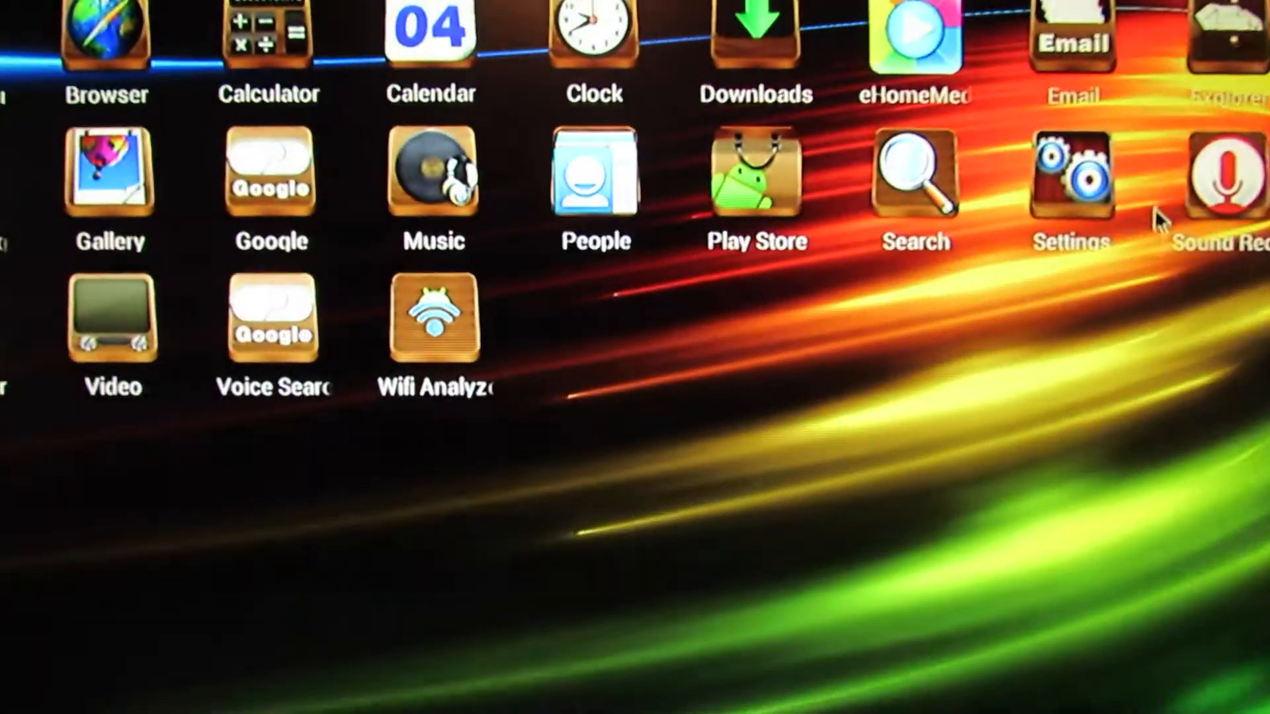
- Launch an app from the drawer, bringing up its Online Help prompt
{"action": "left_click", "coordinate": [596, 190]}
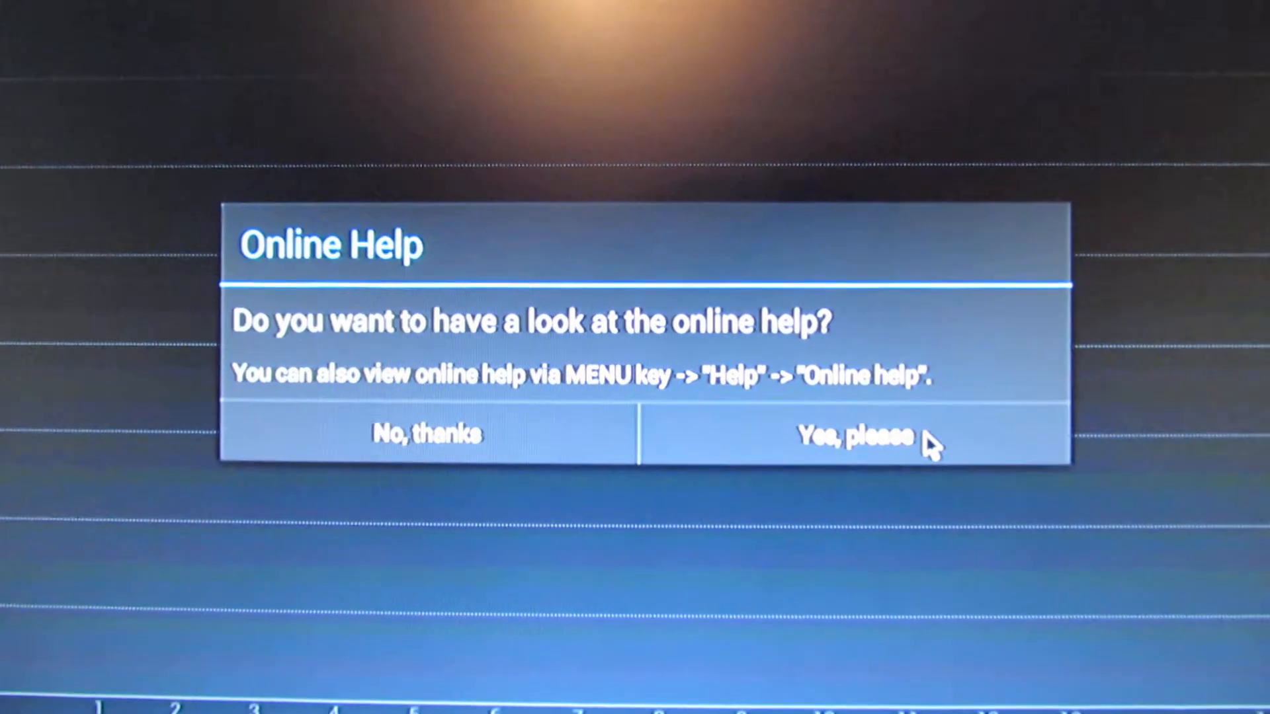
- Dismiss the Online Help prompt and reach Settings from the notification panel
{"action": "left_click", "coordinate": [852, 432]}
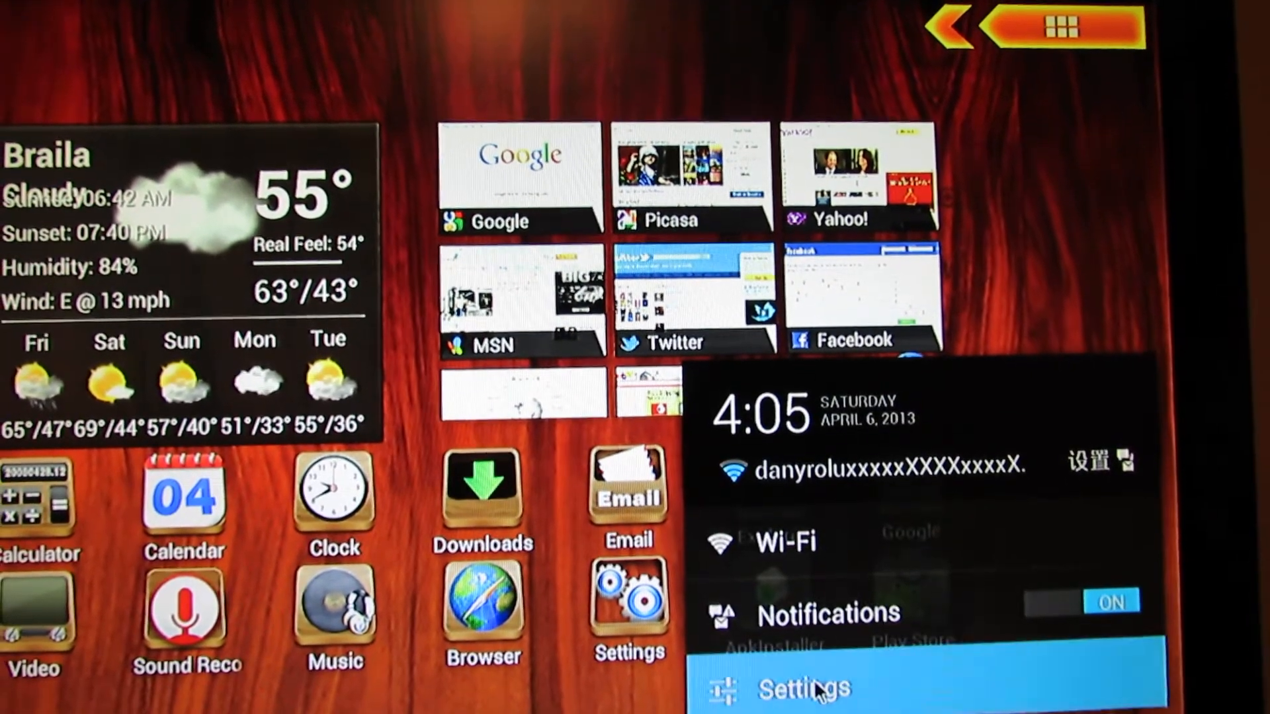
{"action": "left_click", "coordinate": [805, 688]}
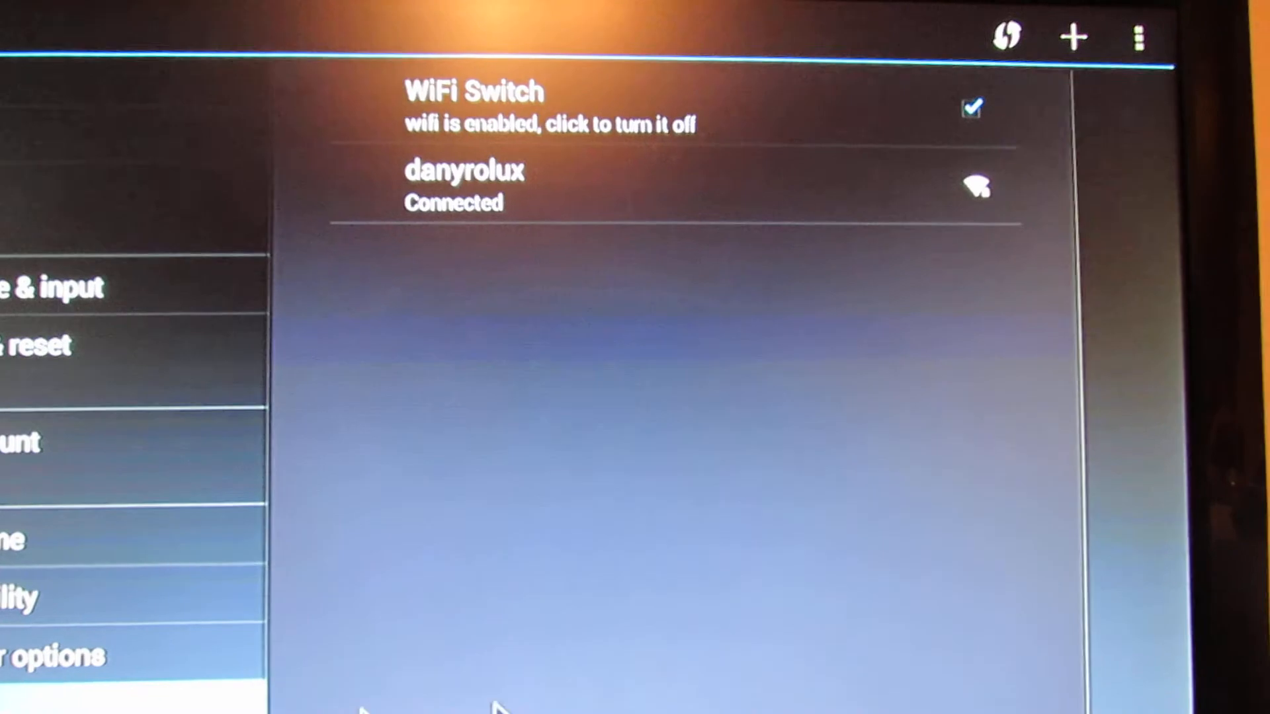